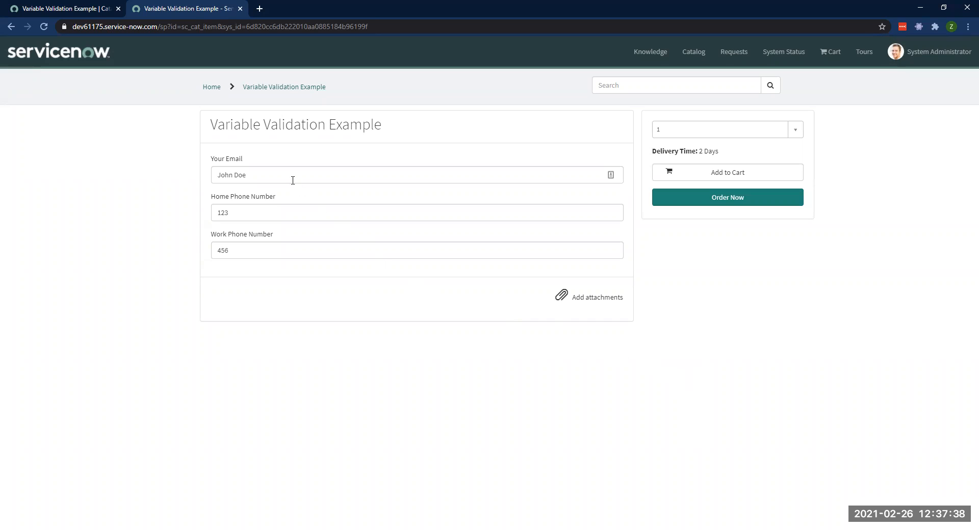
Check the portal phone fields, then return to the Variable Validation Example record.
left_click(416, 175)
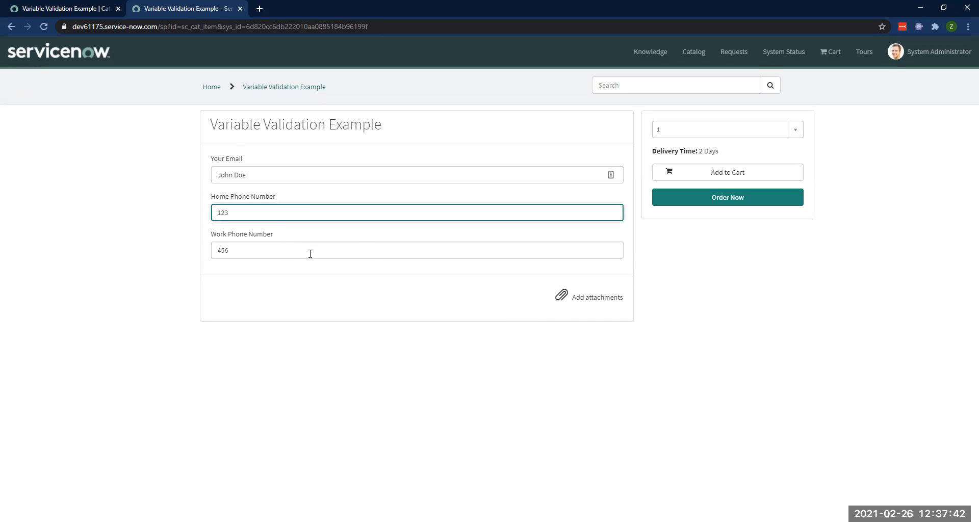
left_click(417, 250)
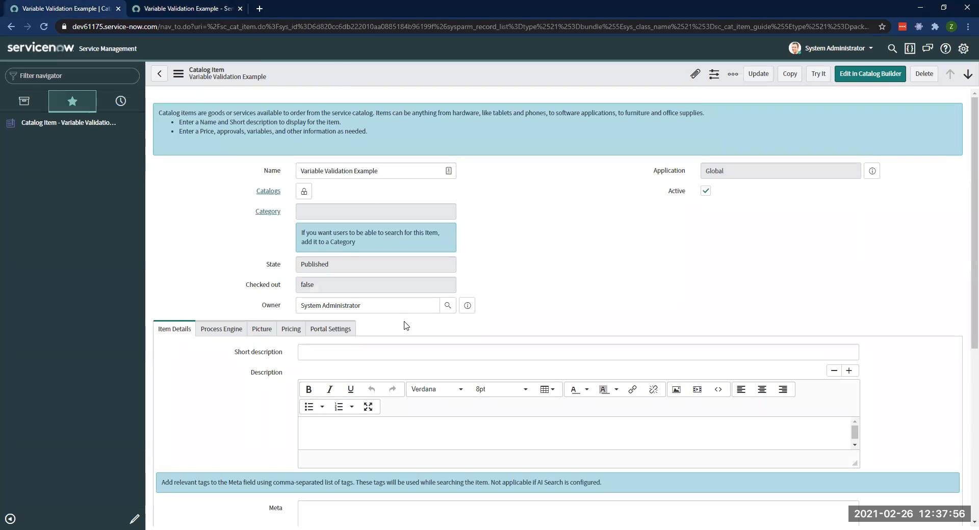
Set the Your Email variable's Validation Regex to Email and update the variable.
scroll("down", 3)
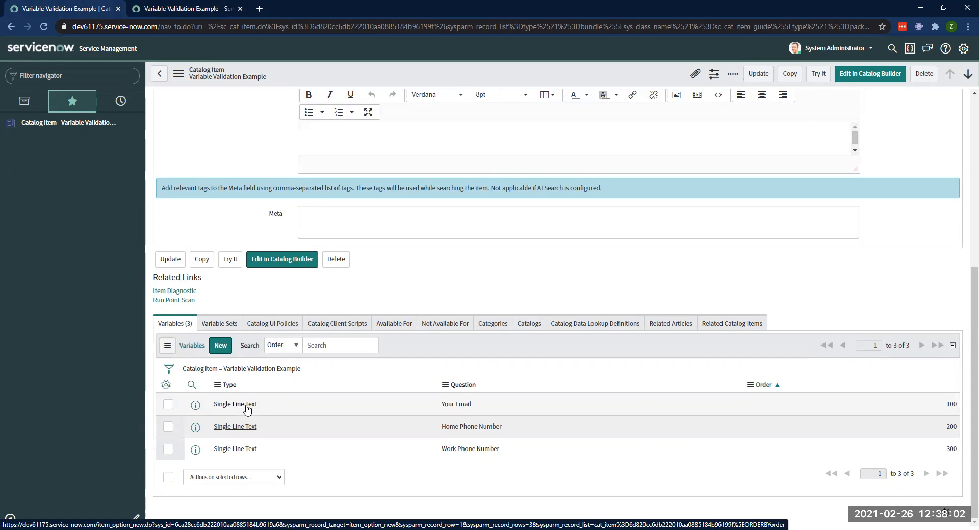
left_click(234, 404)
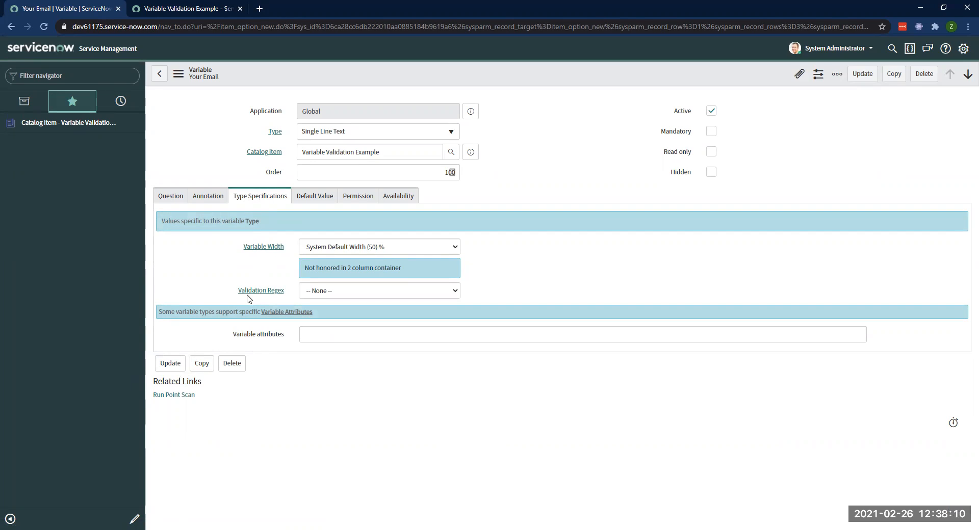
left_click(378, 290)
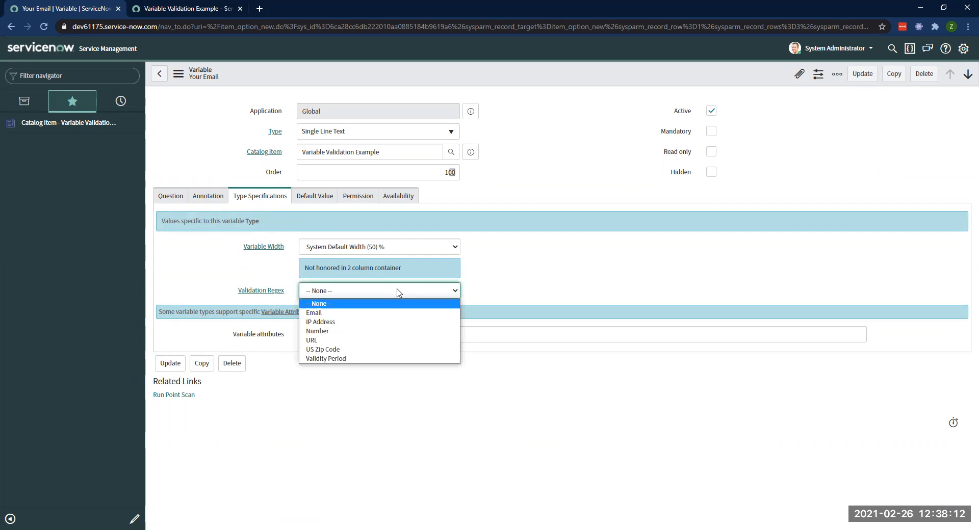
mouse_move(401, 312)
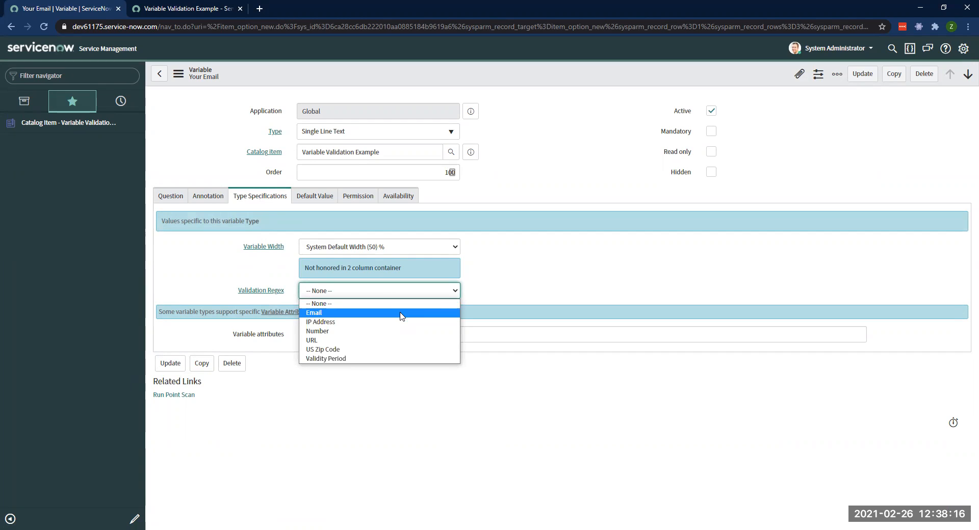
left_click(314, 312)
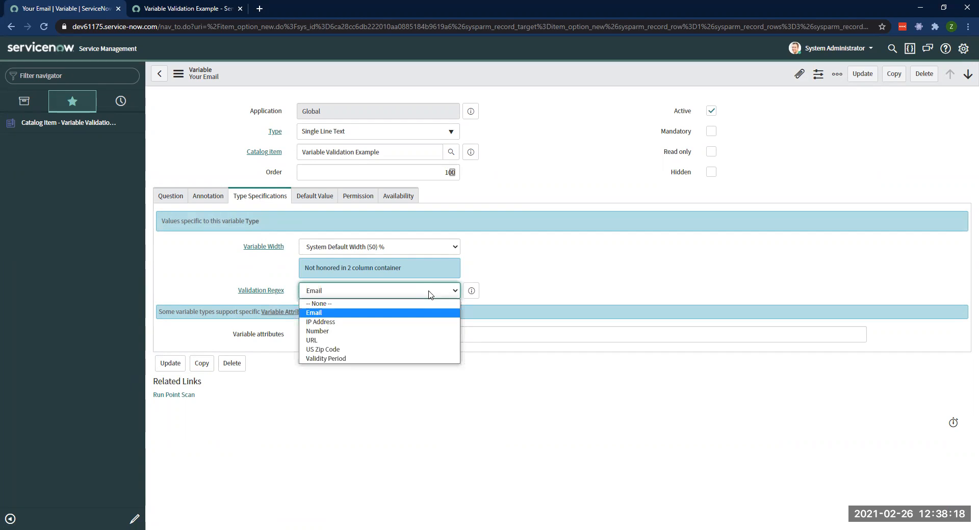
left_click(314, 312)
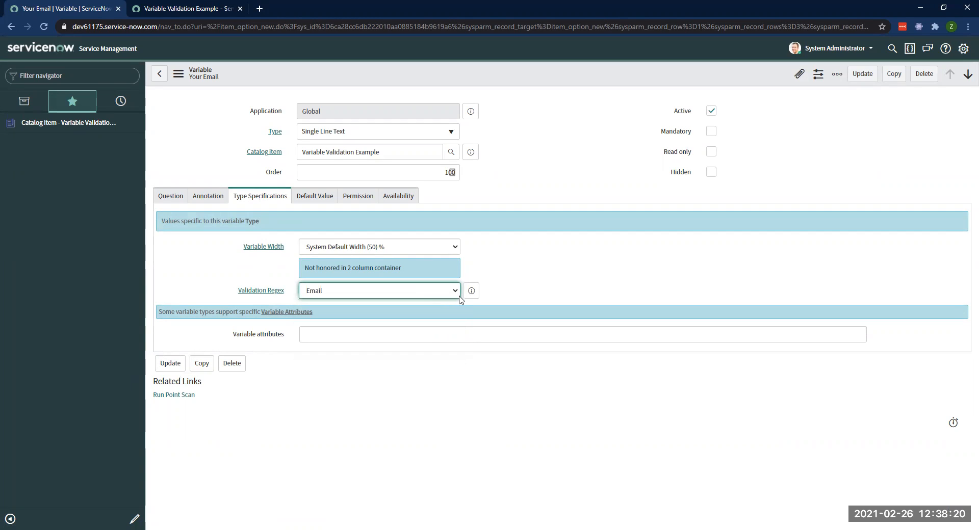
left_click(862, 74)
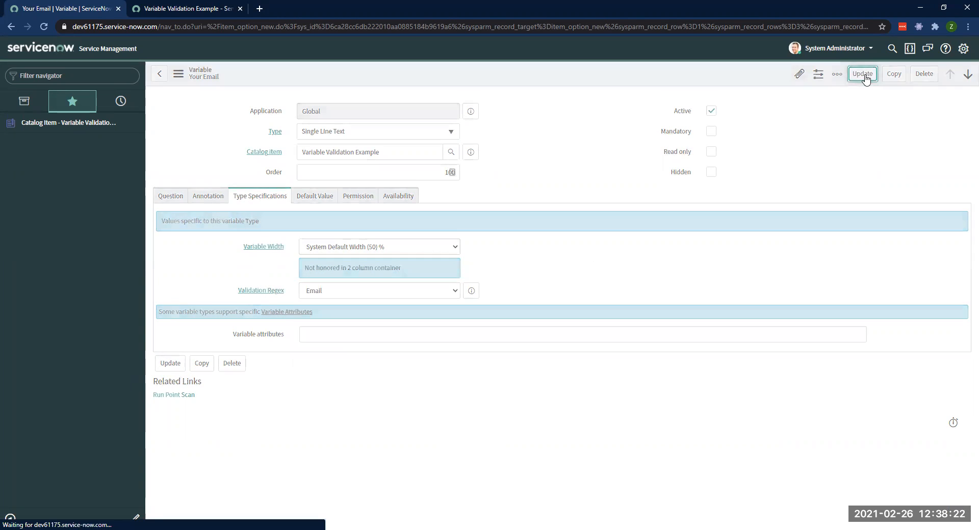
left_click(862, 73)
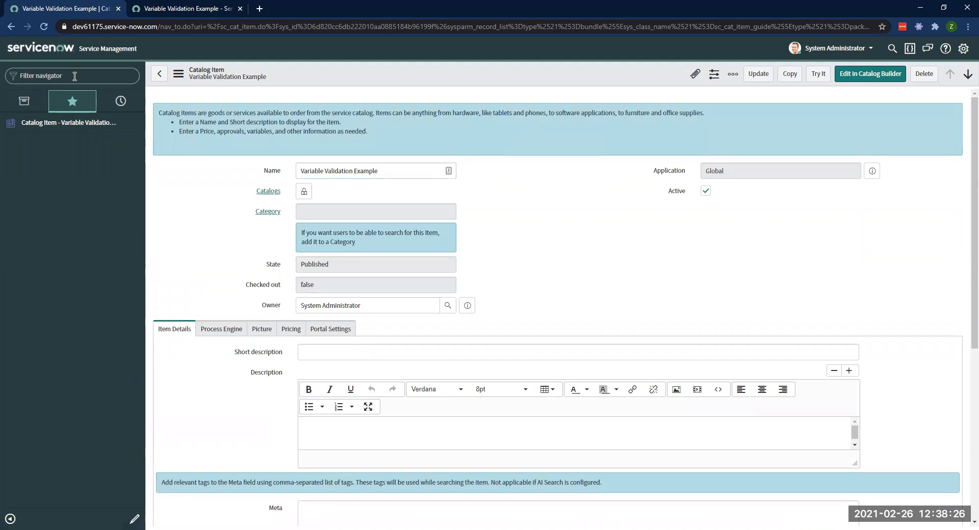
Filter the navigator by 'Variable Valid' to reach Variable Validation Regex.
type("Variable Validation Regex")
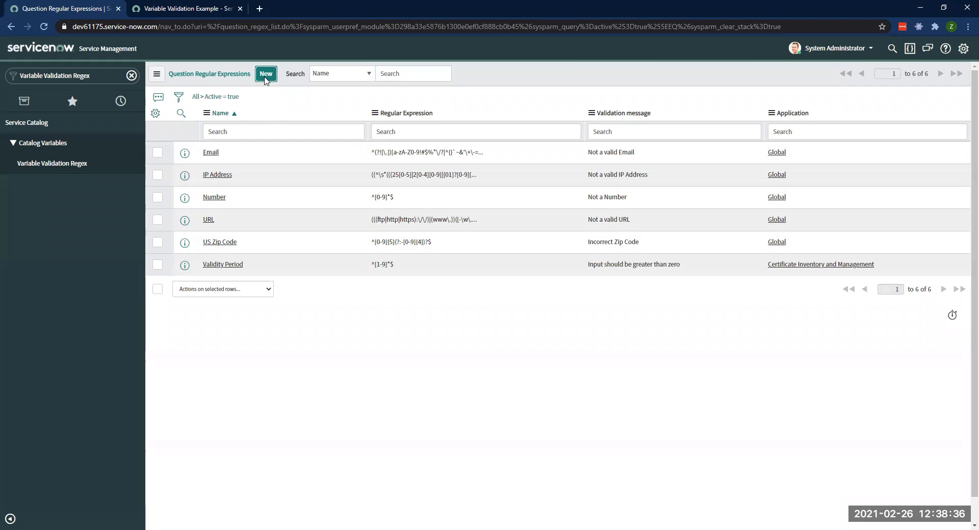
Submit a '10 Digit Phone Number' regex with message 'Invalid Phone Number' and the phone pattern.
left_click(264, 73)
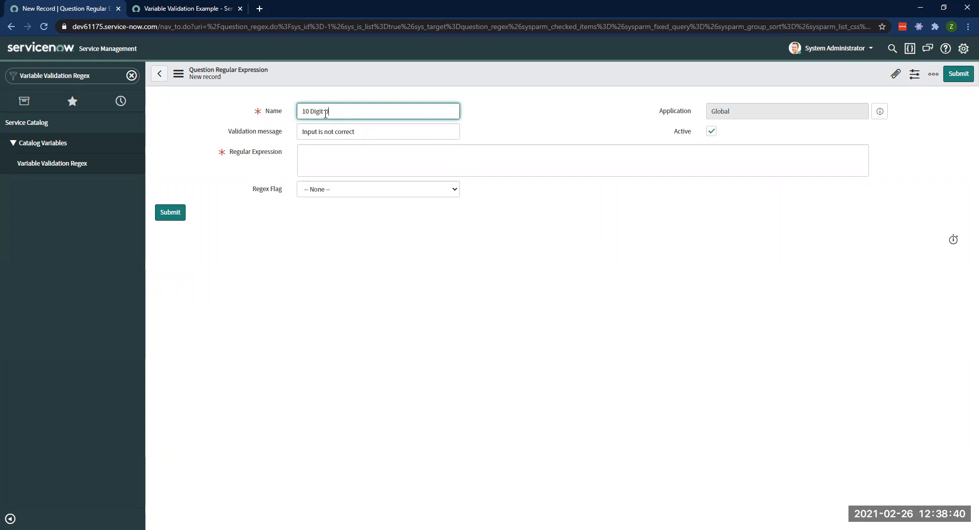
type("Phone Number")
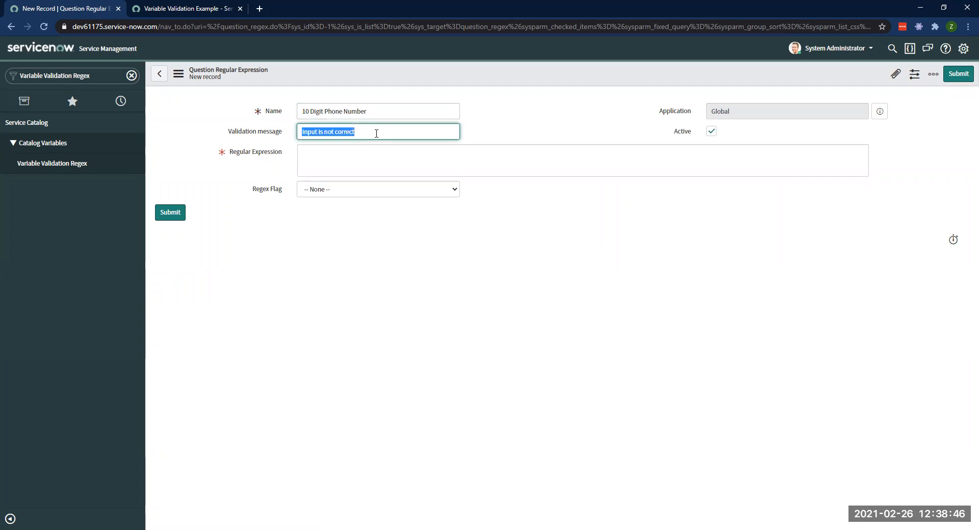
key("Delete")
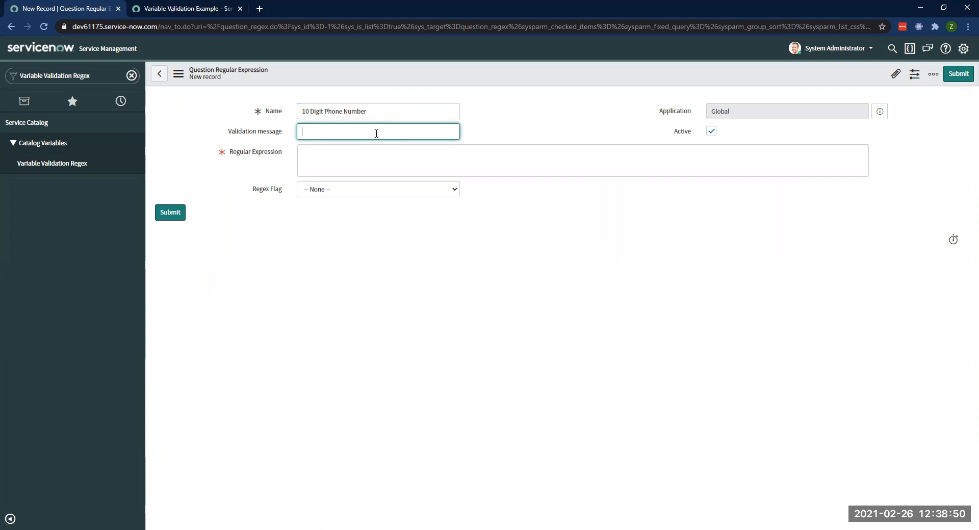
type("Invalid Phone Number")
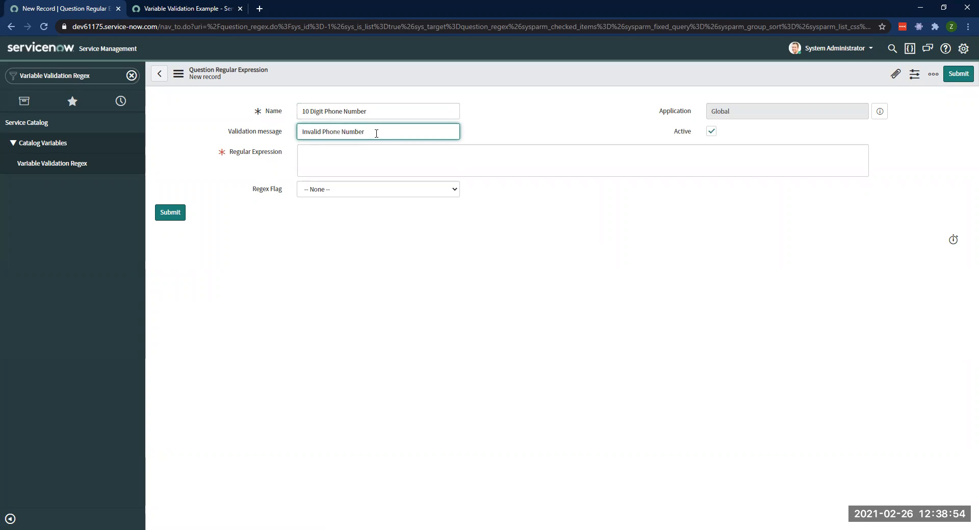
type("^(\\+0?1\\s)?\\(?\\d{3}\\)?[\\s.-]?\\d{3}[\\s.-]?\\d{4}$")
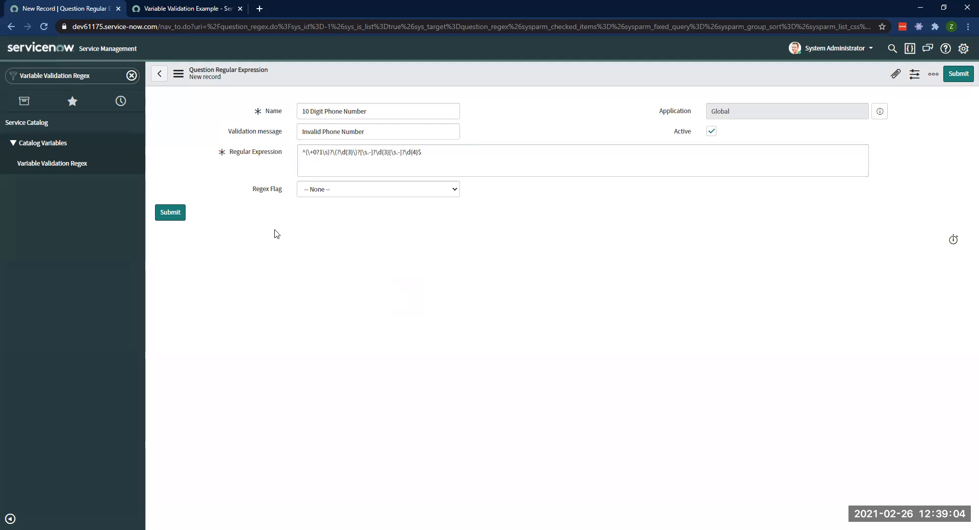
left_click(170, 212)
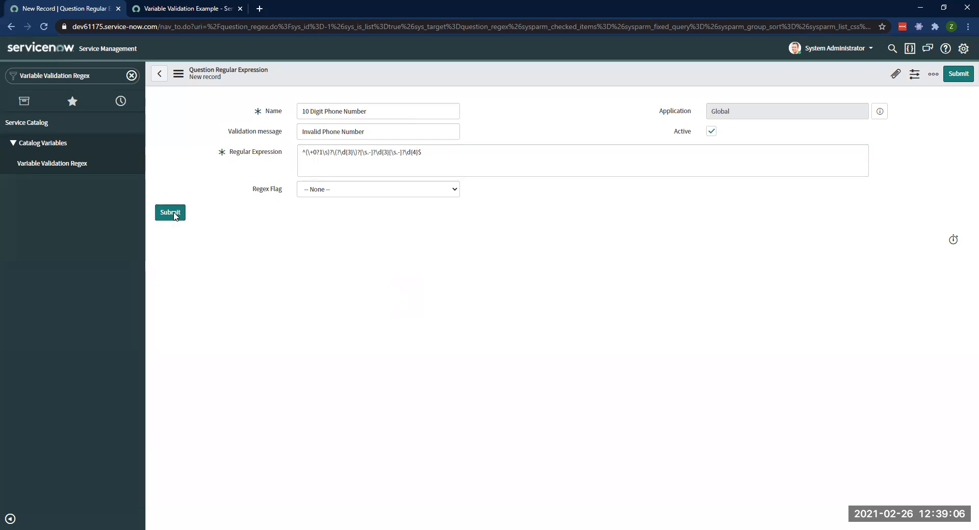
left_click(170, 212)
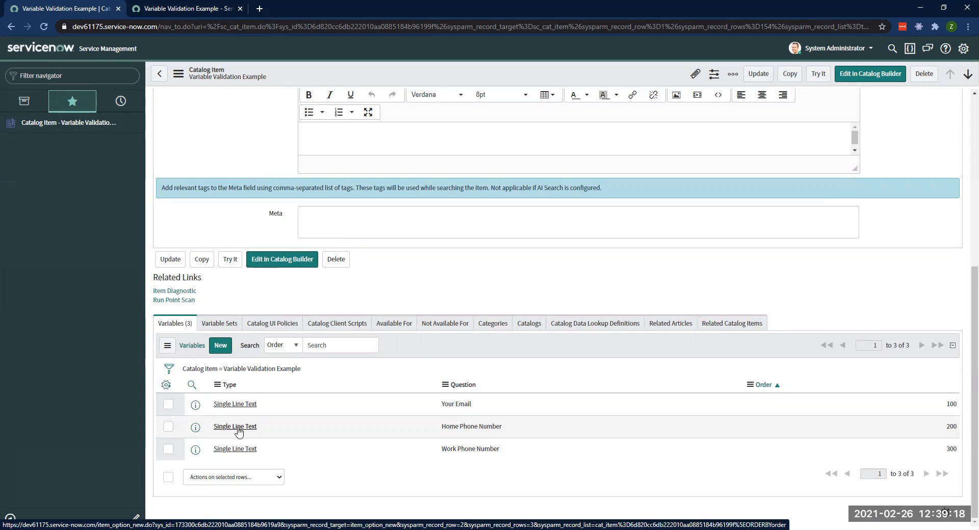
Set Home Phone Number's Validation Regex to 10 Digit Phone Number and update it.
left_click(234, 427)
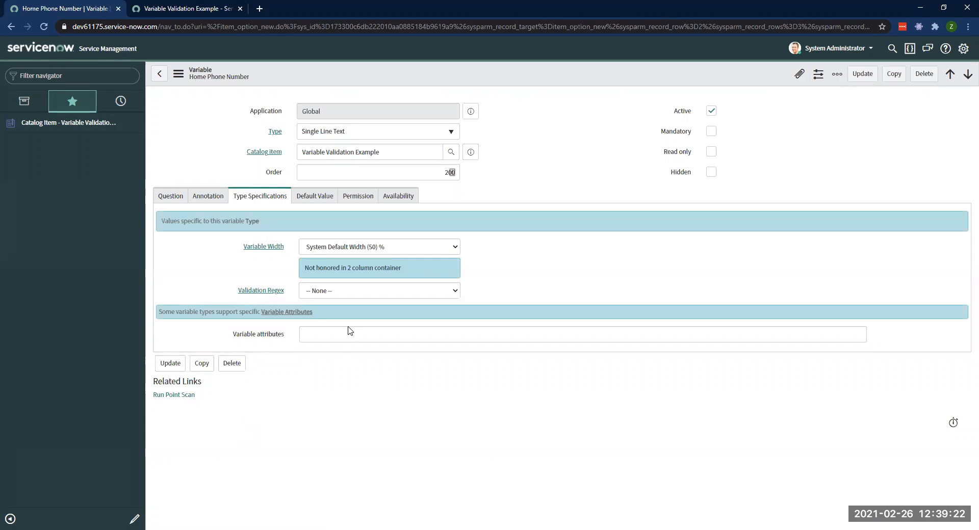
left_click(378, 291)
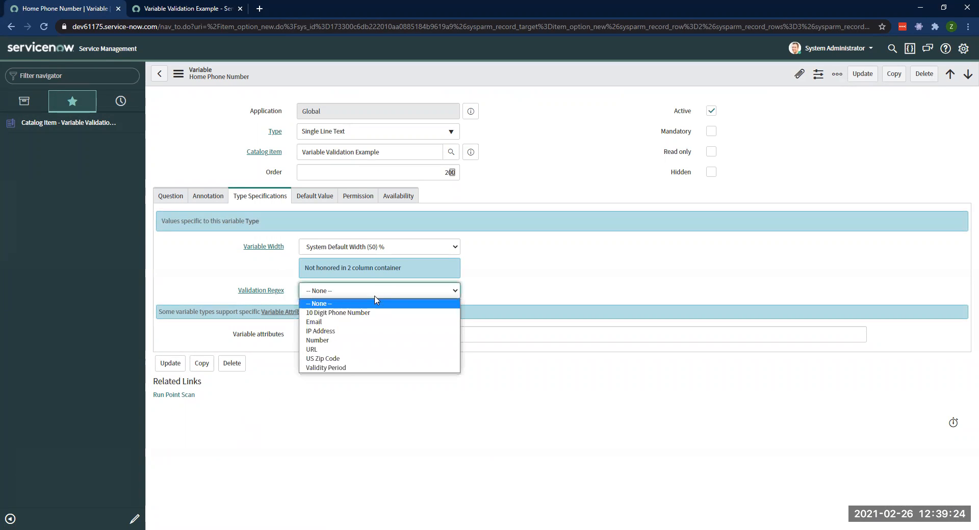
mouse_move(367, 313)
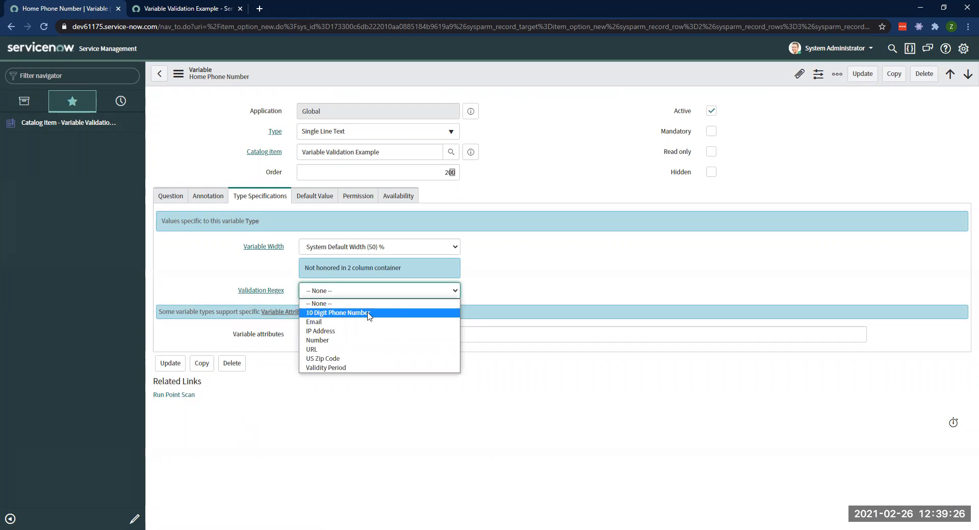
left_click(336, 313)
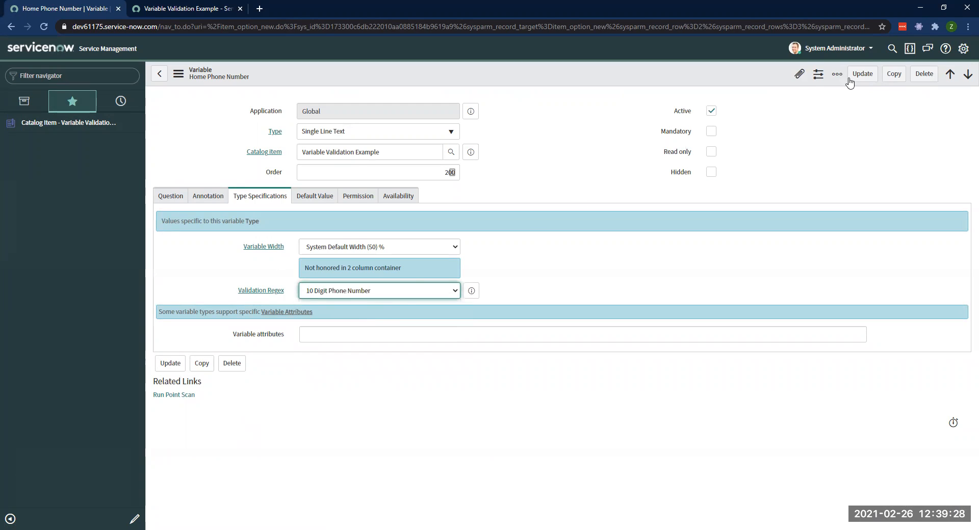
left_click(862, 74)
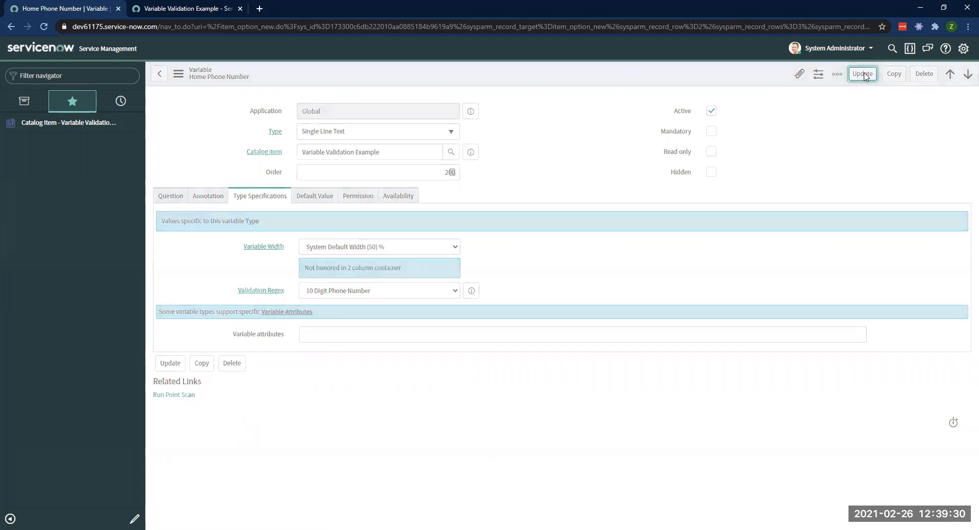
left_click(861, 74)
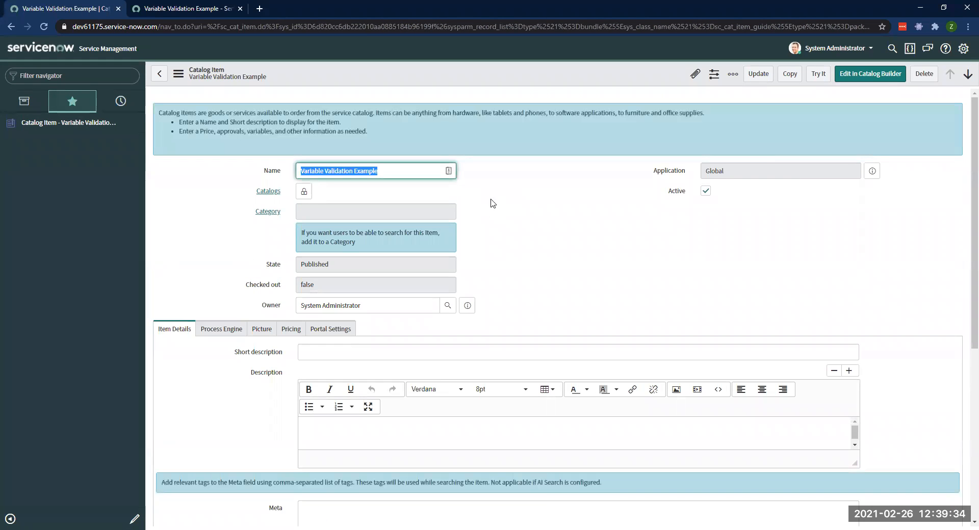
Apply the 10 Digit Phone Number regex to Work Phone Number, then go to the portal tab.
scroll("down", 3)
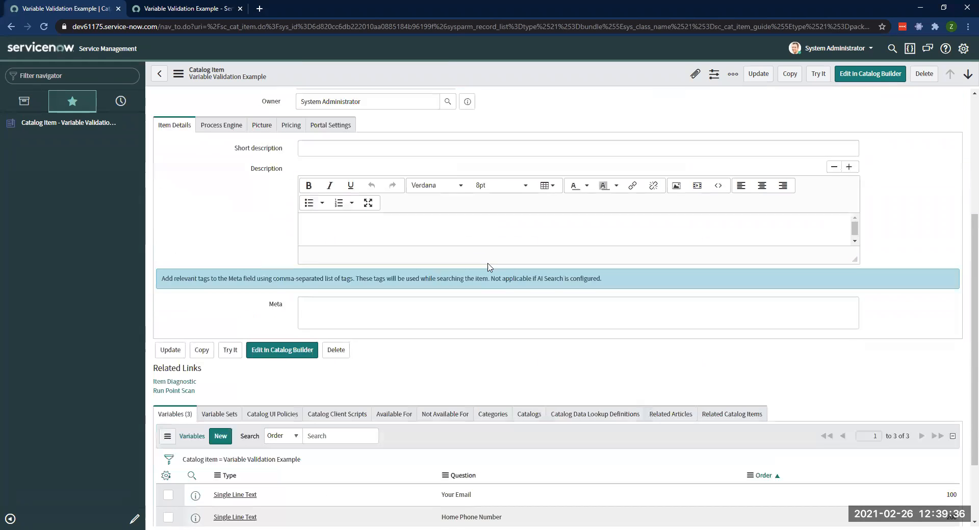
scroll("down", 3)
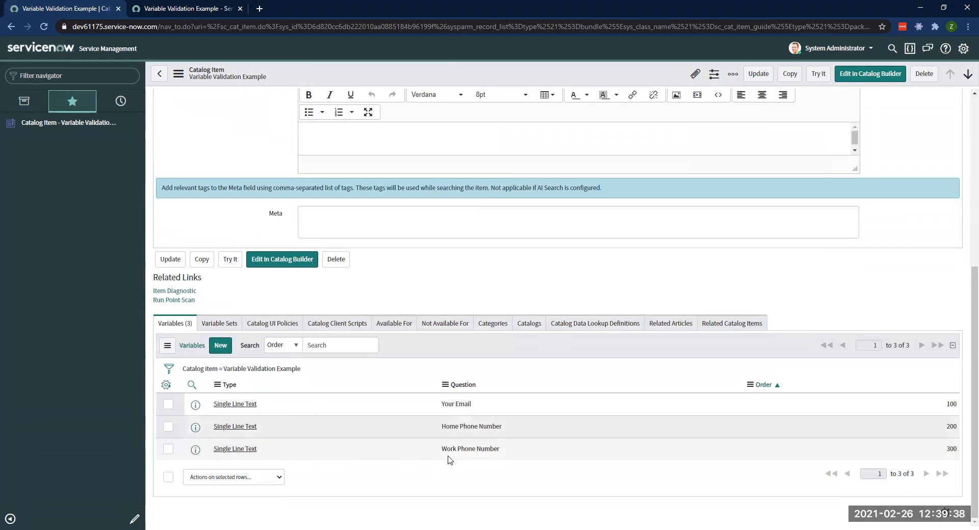
mouse_move(418, 443)
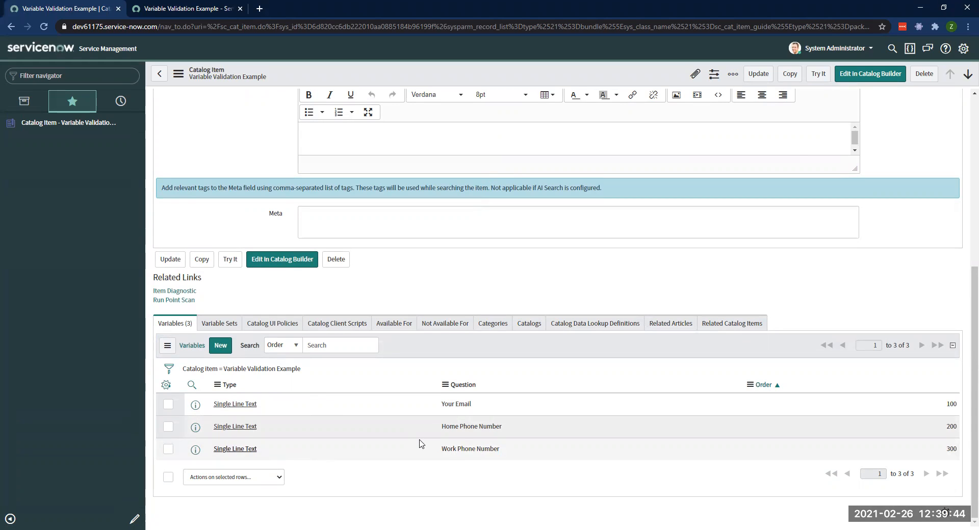
left_click(235, 448)
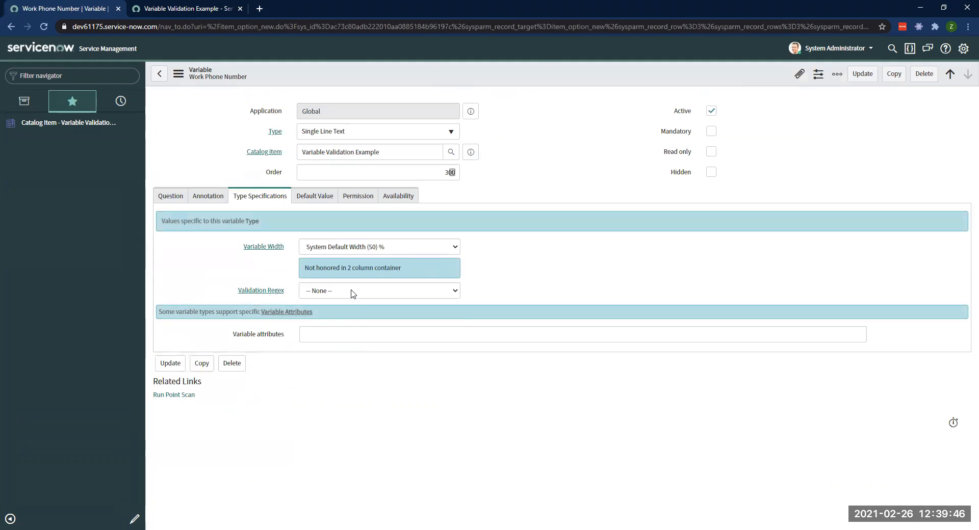
left_click(379, 291)
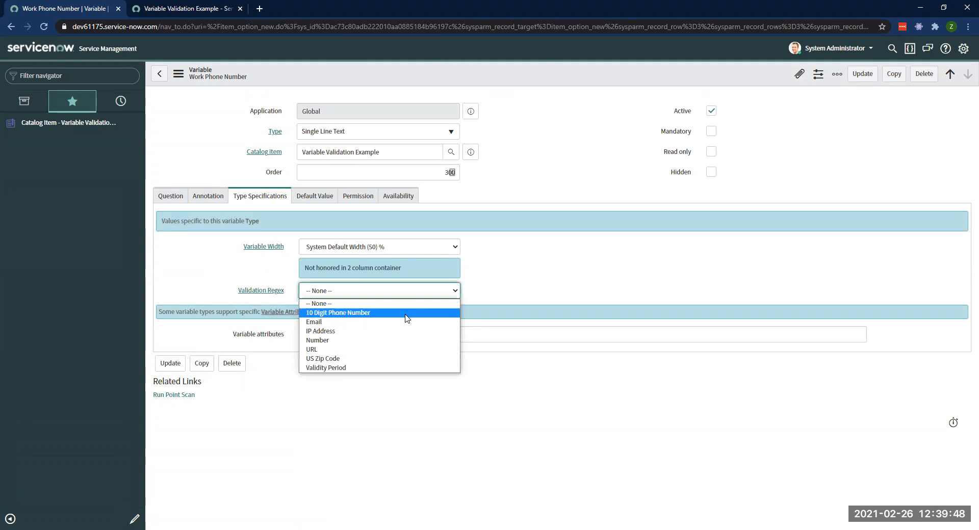
left_click(318, 303)
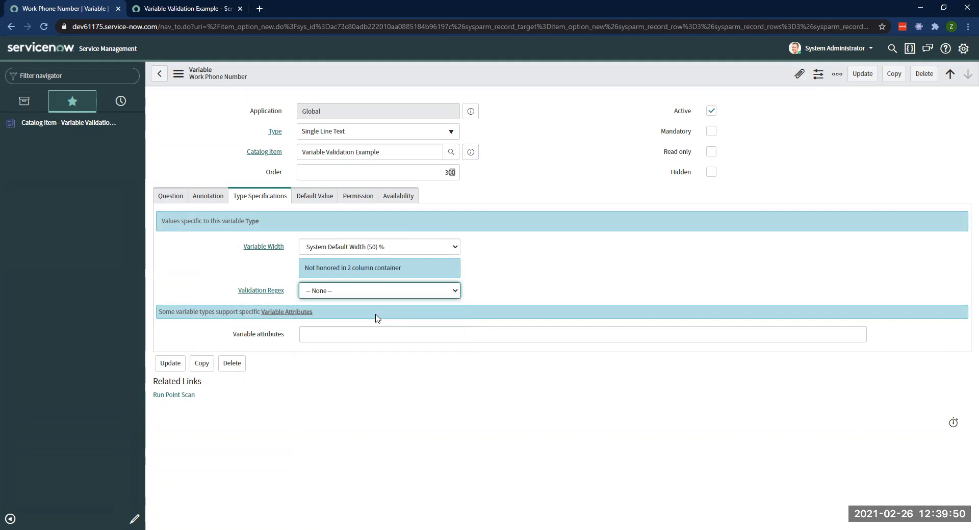
left_click(379, 290)
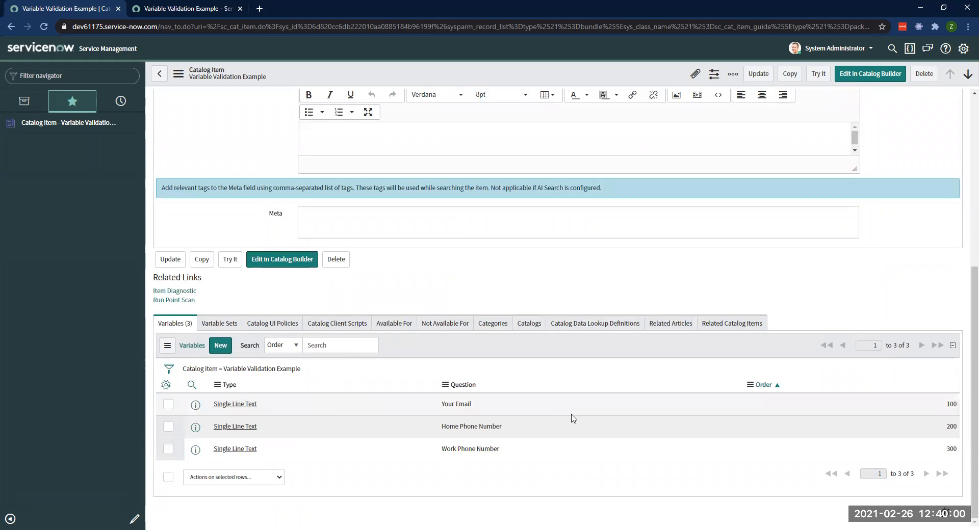
left_click(184, 8)
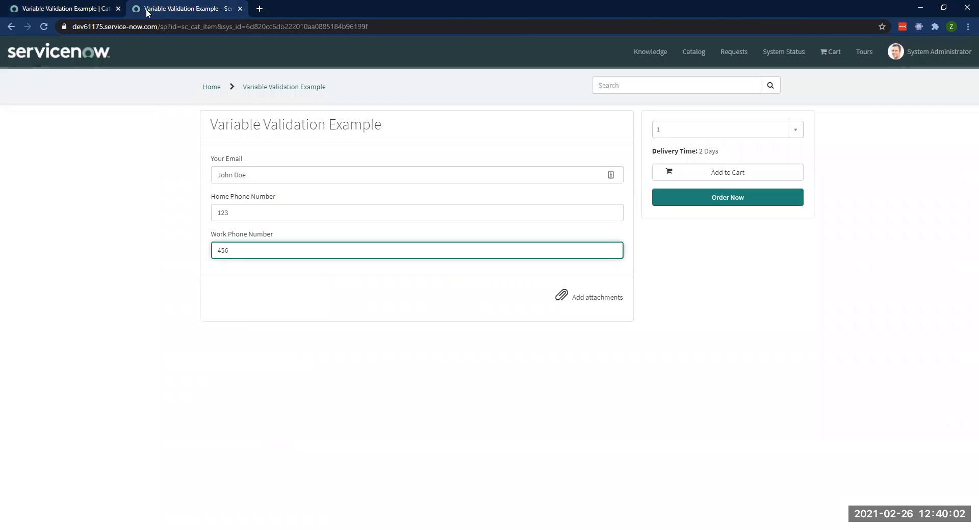
mouse_move(536, 88)
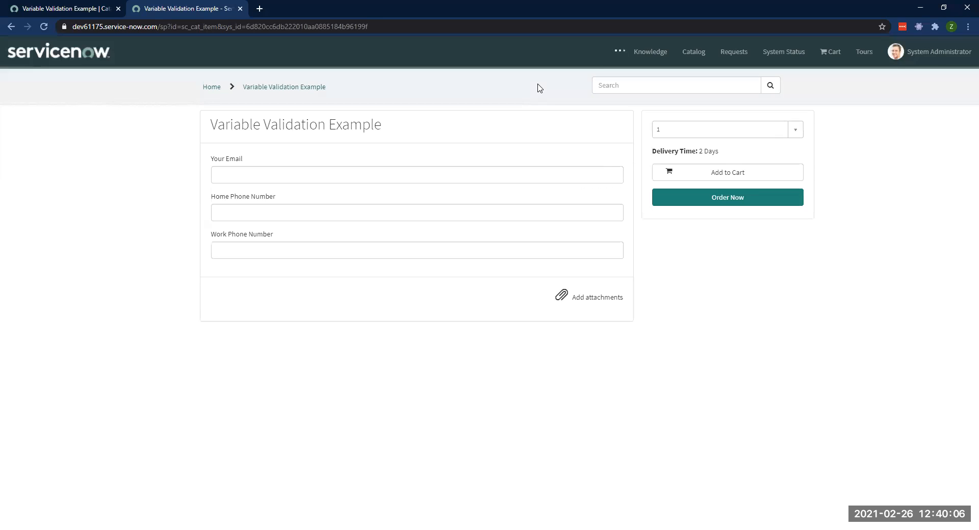
Enter 'John Doe' as the email and phones 12 and 123, then try Order Now.
left_click(416, 175)
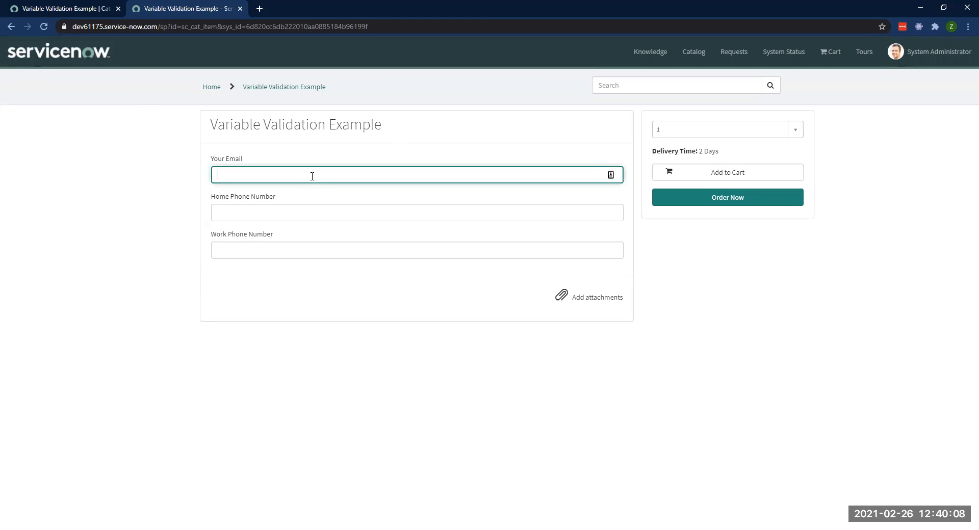
type("John")
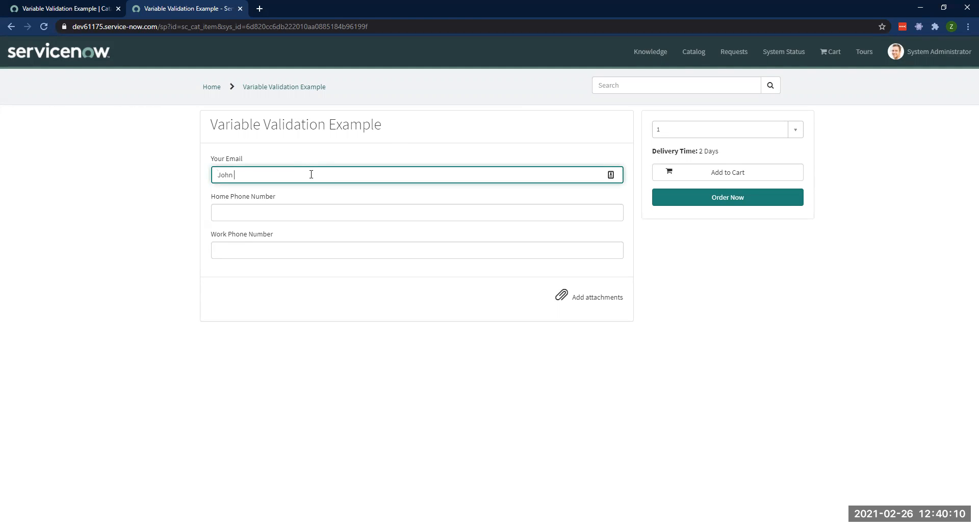
type("Doe")
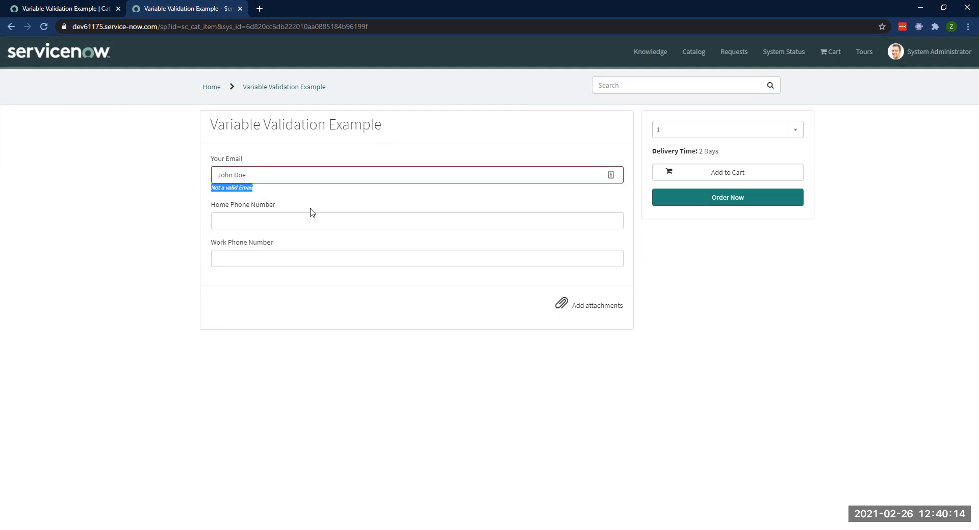
type("123")
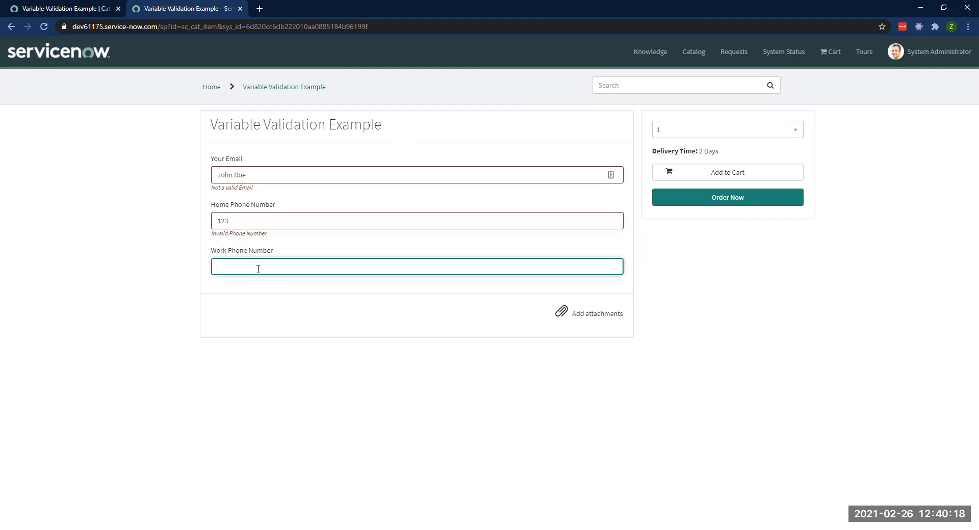
type("123")
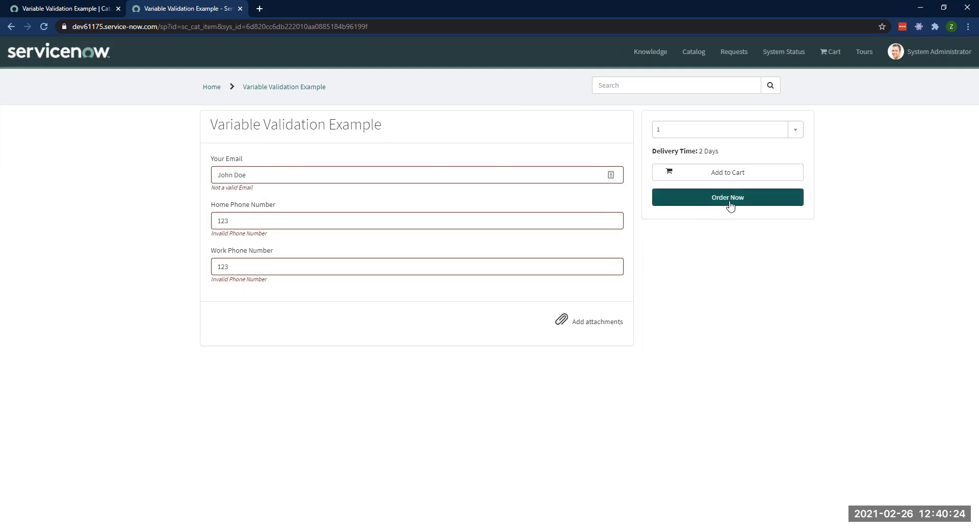
left_click(726, 197)
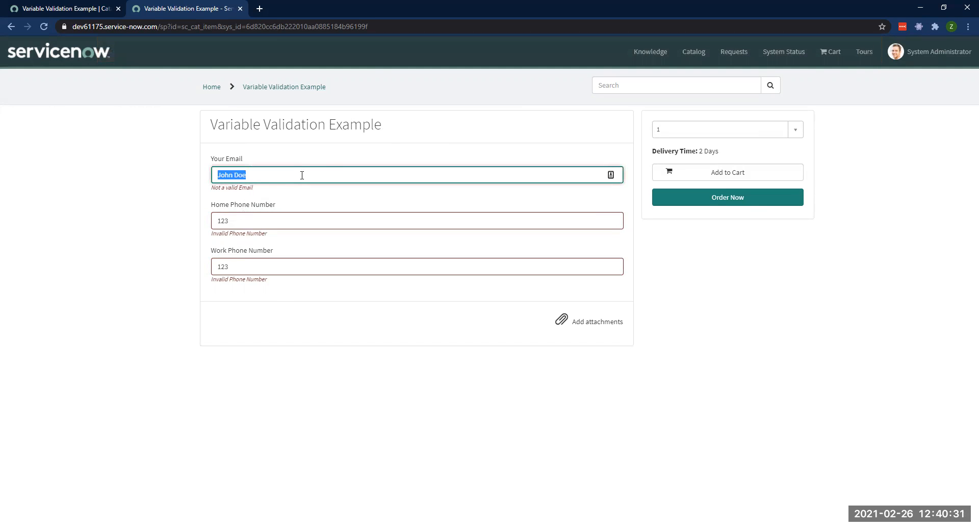
Replace the email entry with a proper 'john.doe' address.
type("john.doe@gmail.com")
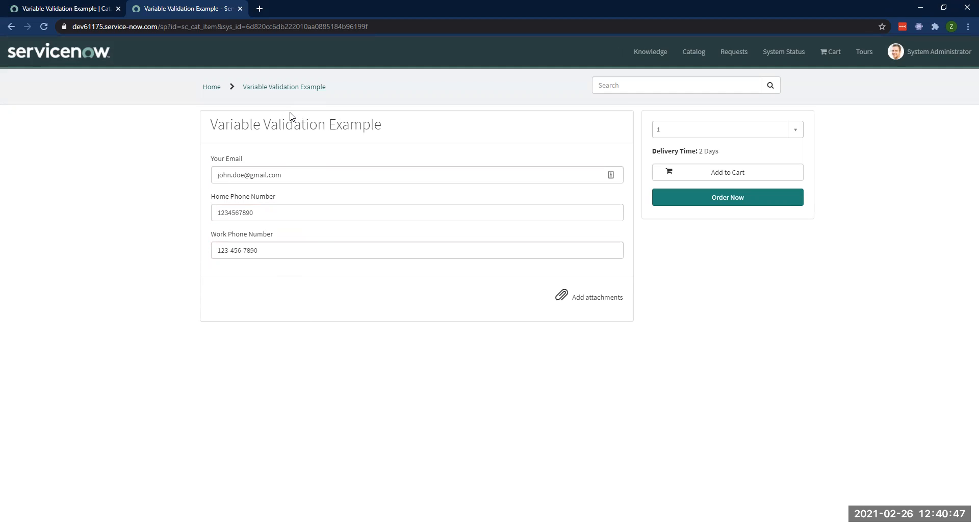
mouse_move(359, 244)
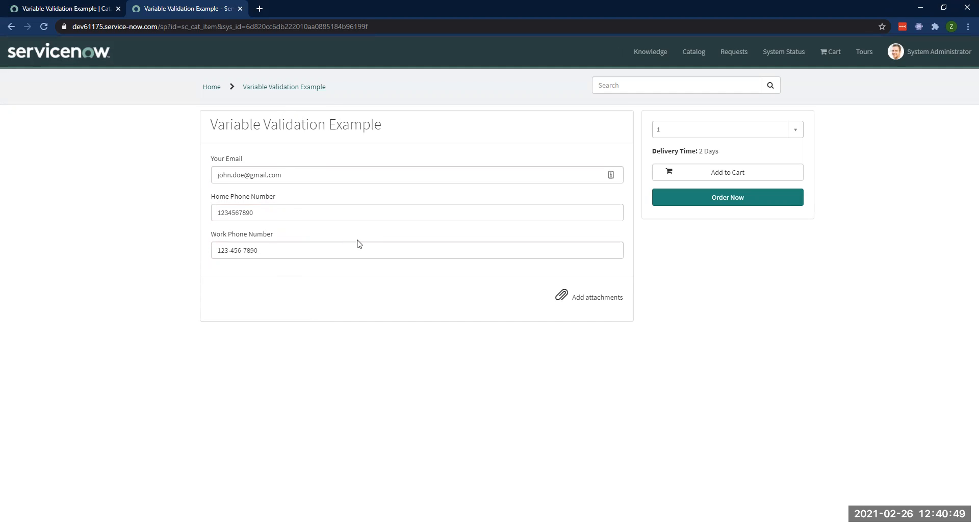